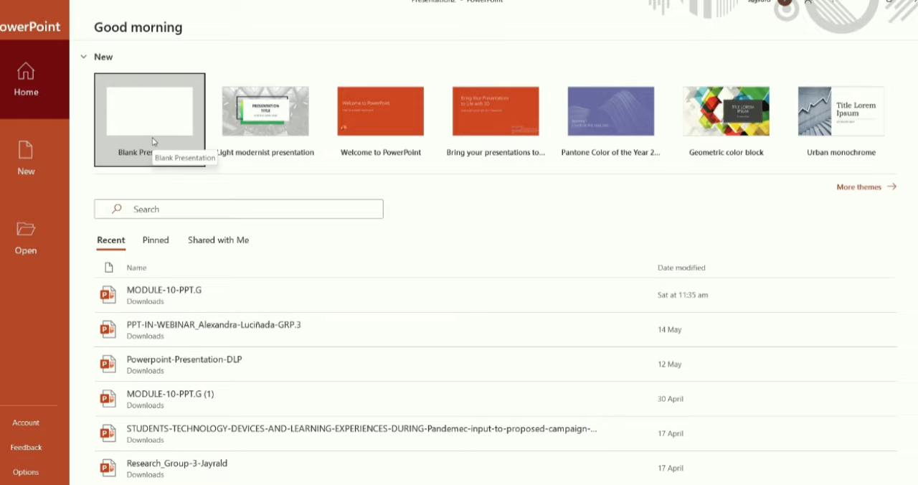
pyautogui.moveTo(115, 146)
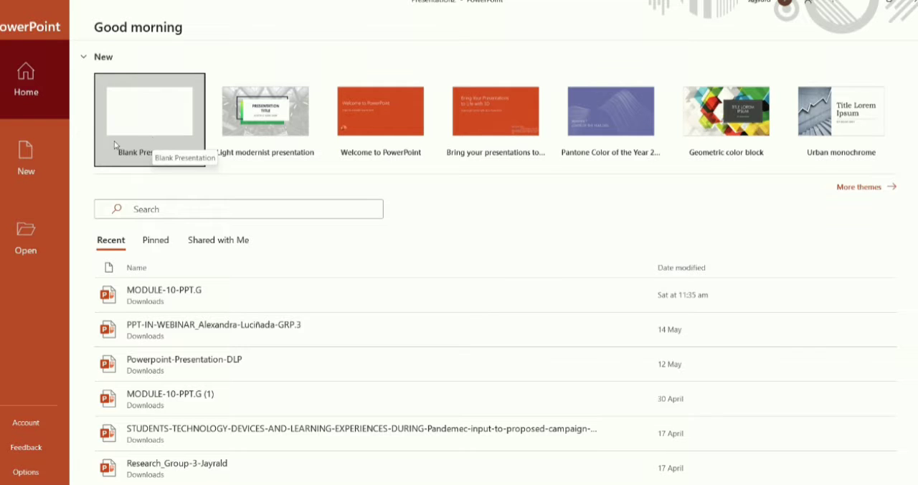
pyautogui.moveTo(265, 118)
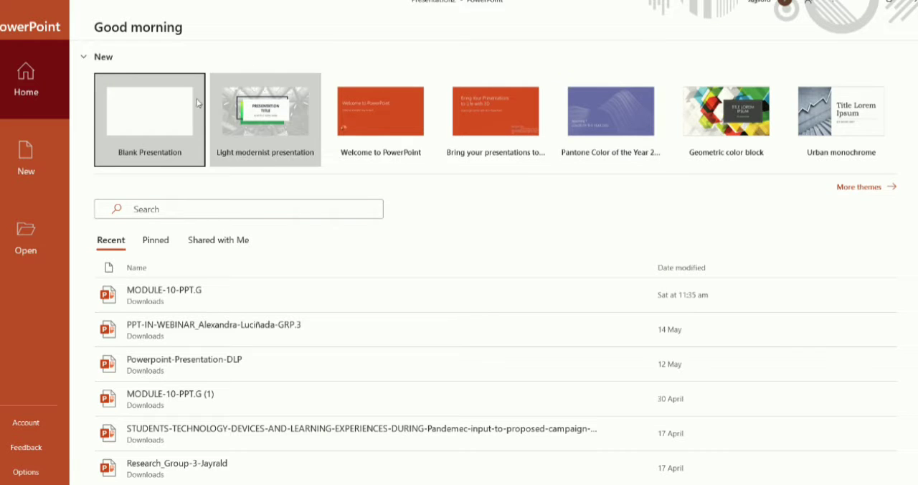
pyautogui.moveTo(156, 106)
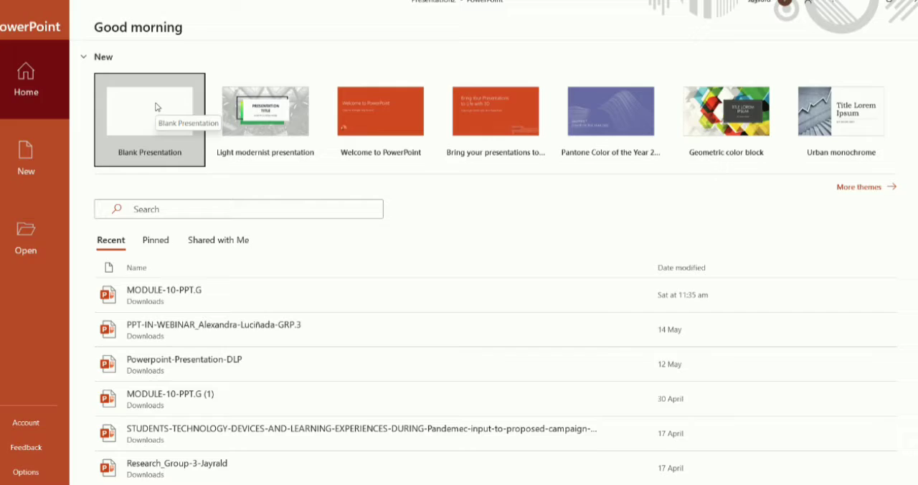
# - Start a new Blank Presentation from the start screen
pyautogui.click(150, 119)
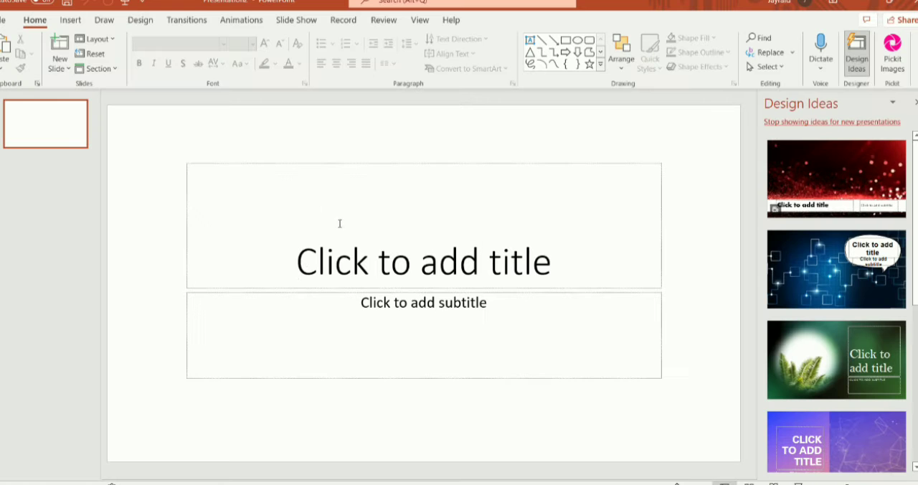
pyautogui.moveTo(347, 236)
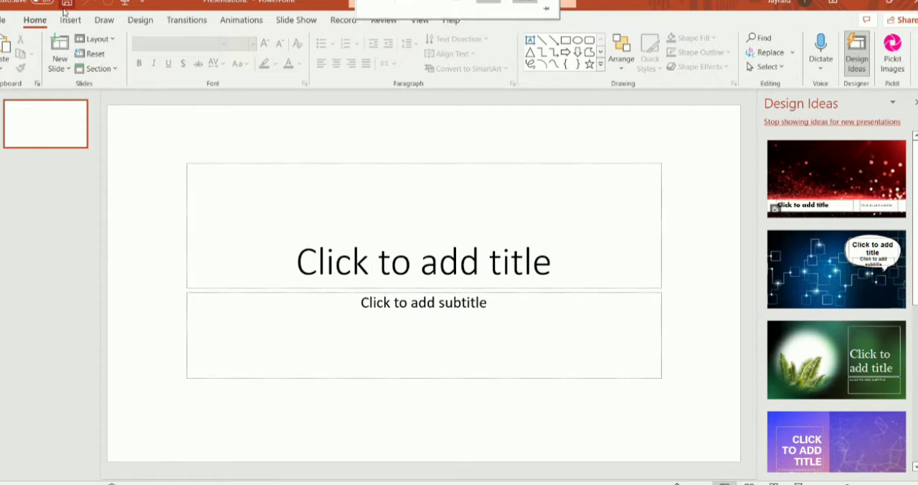
pyautogui.moveTo(66, 2)
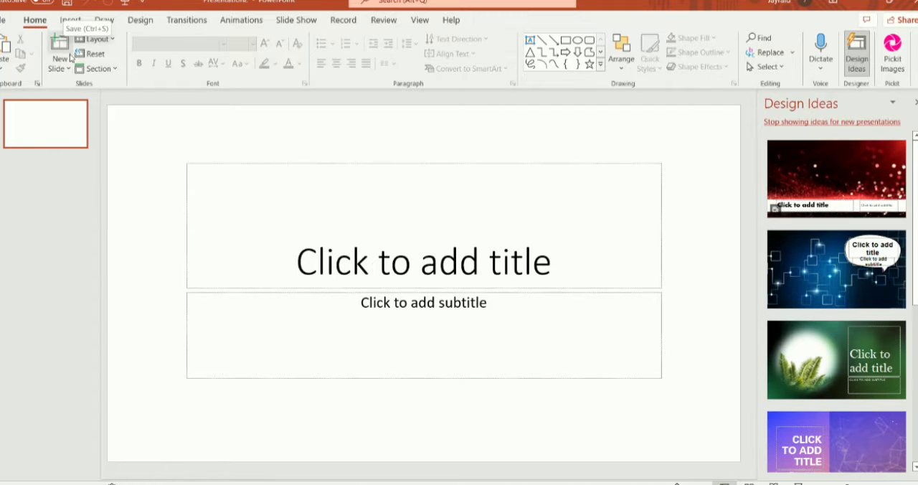
# - Switch the first slide to the Blank layout with no placeholders
pyautogui.click(94, 39)
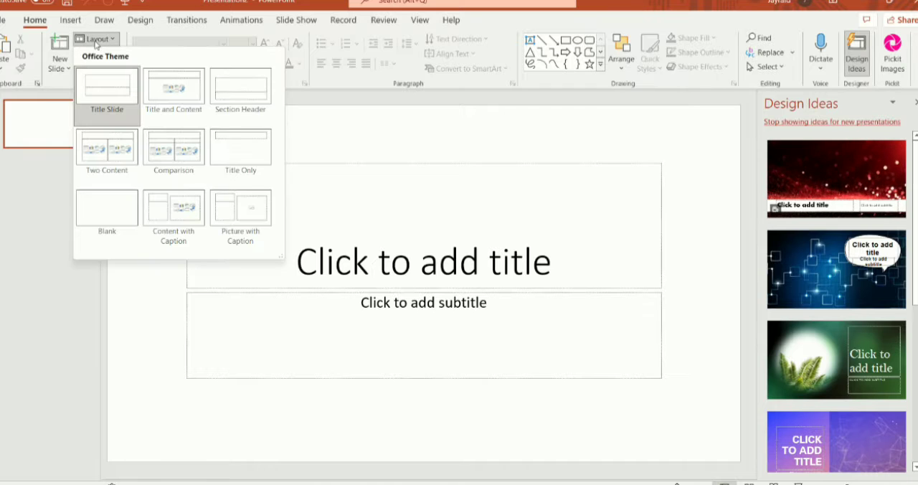
pyautogui.click(106, 208)
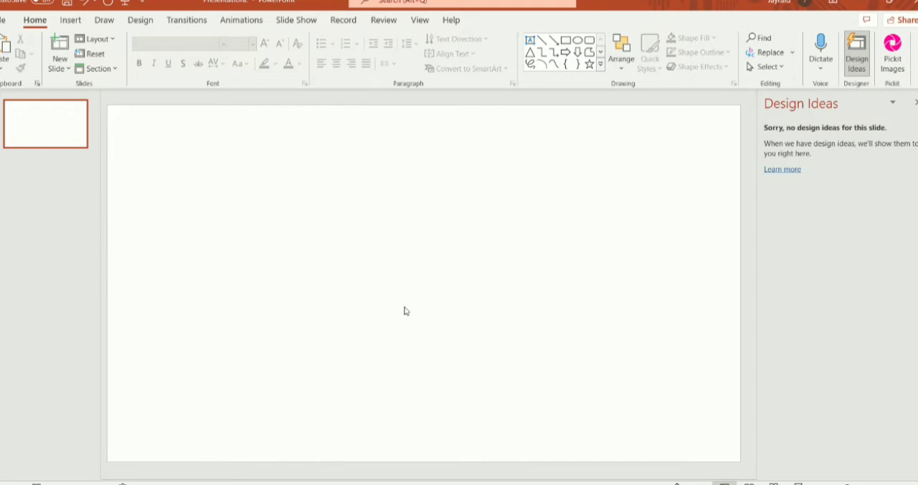
pyautogui.moveTo(126, 224)
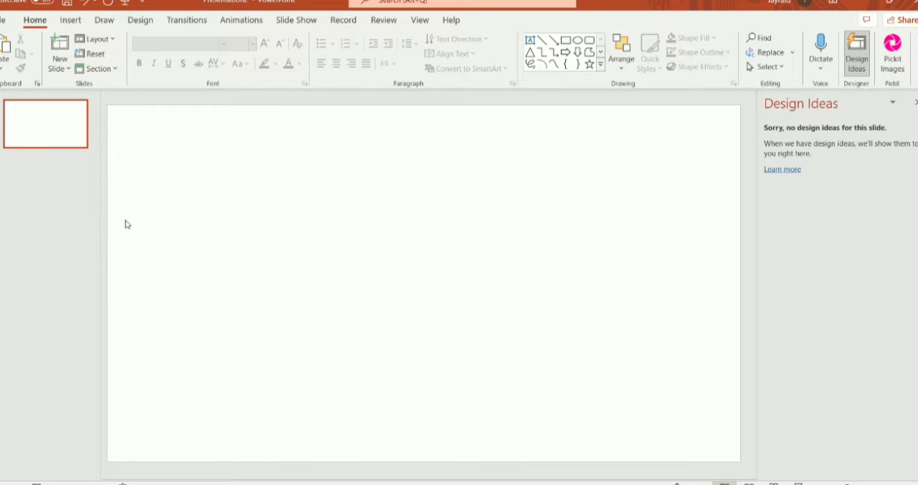
pyautogui.moveTo(141, 20)
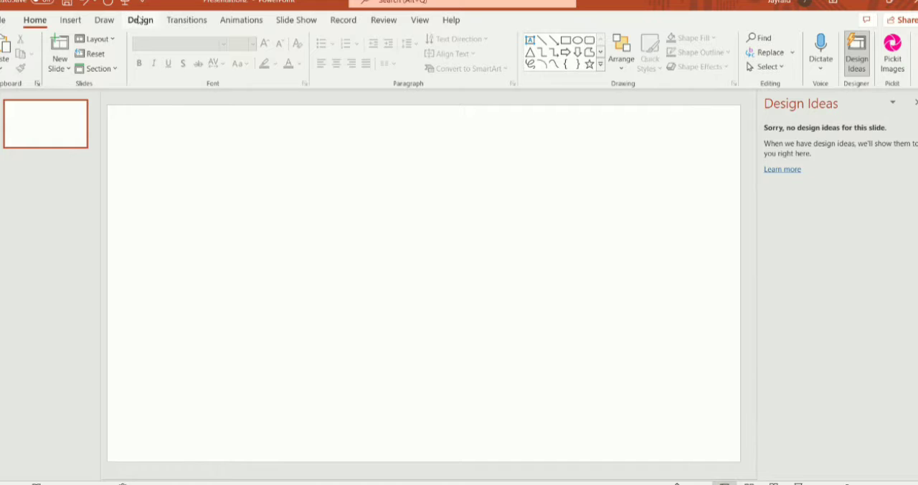
# - In Format Background, set the fill colour to black and then back to white
pyautogui.click(140, 20)
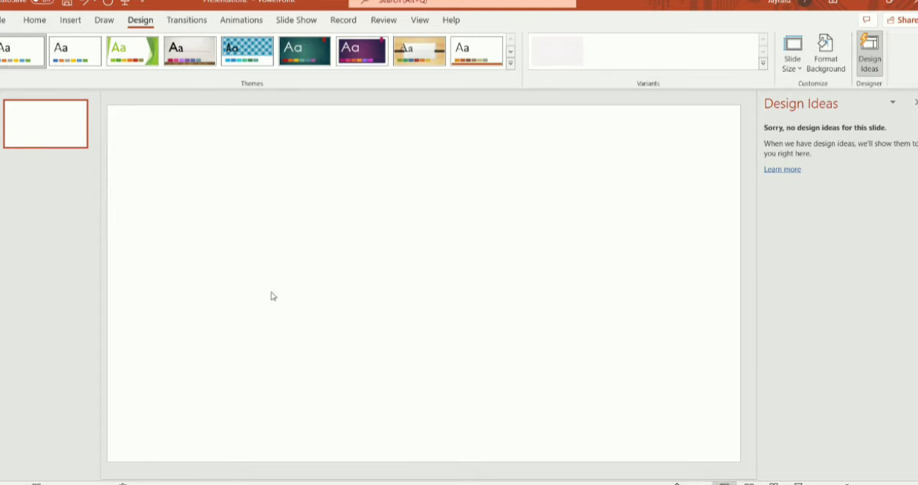
pyautogui.click(825, 50)
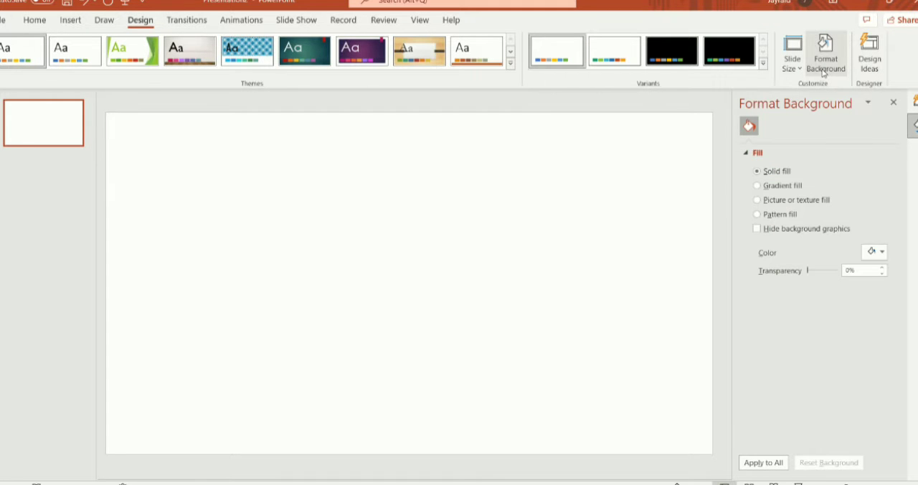
pyautogui.moveTo(766, 142)
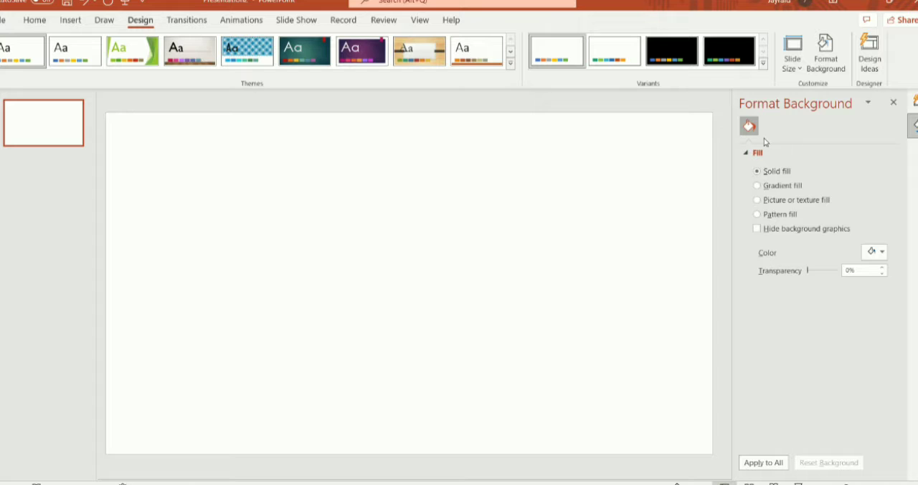
pyautogui.click(882, 252)
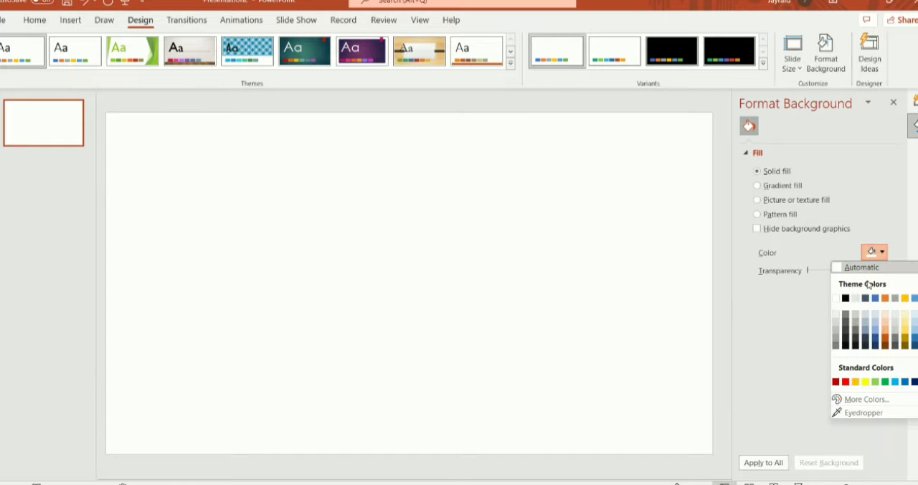
pyautogui.click(845, 298)
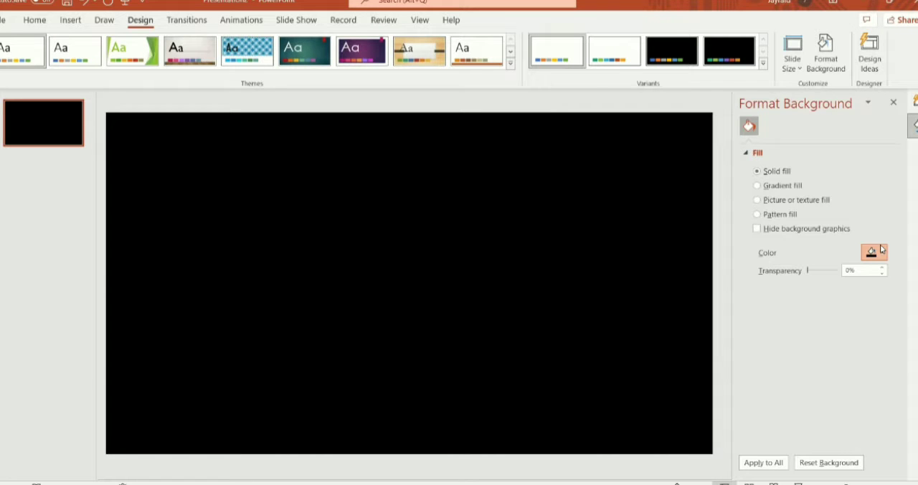
pyautogui.click(882, 252)
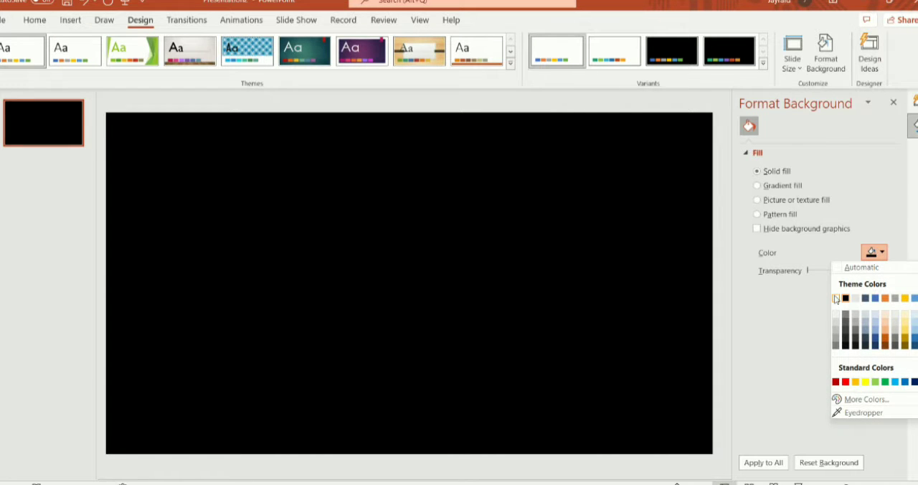
pyautogui.click(846, 298)
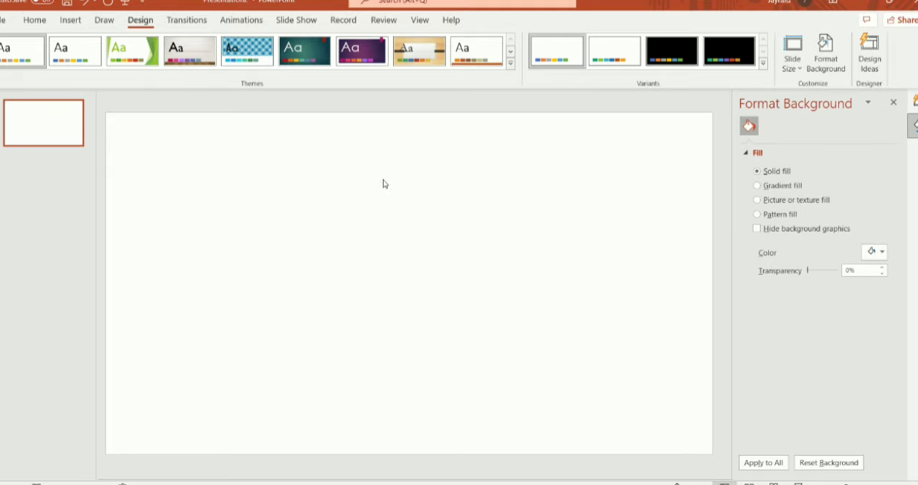
pyautogui.moveTo(181, 118)
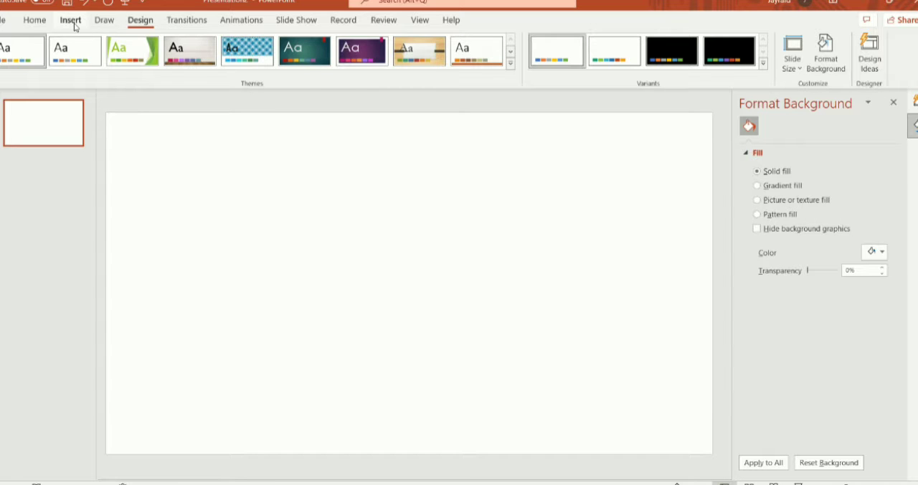
# - Draw a wide text box, fill it with the ceremony script and enlarge all its text
pyautogui.click(70, 20)
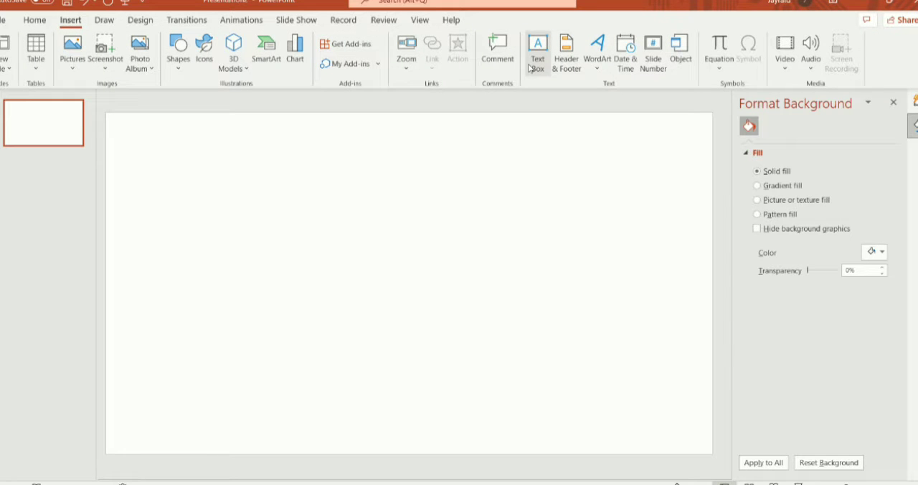
pyautogui.click(537, 50)
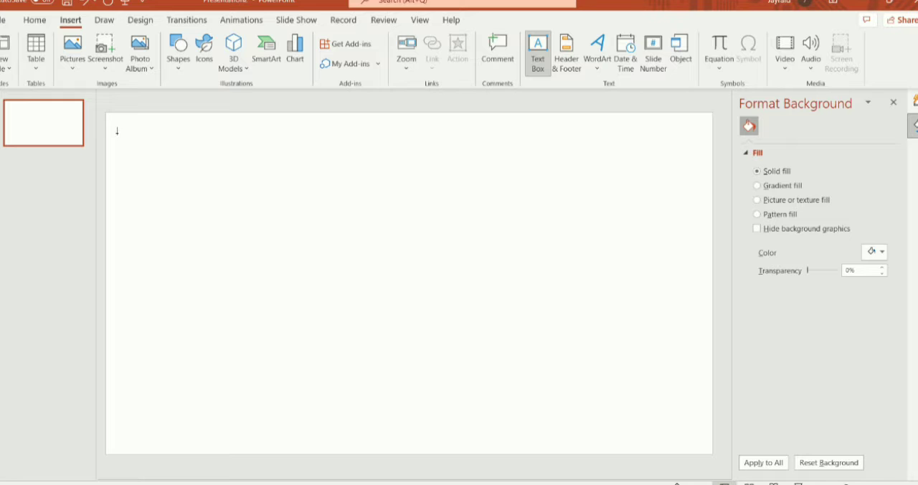
pyautogui.moveTo(117, 132); pyautogui.dragTo(591, 178)
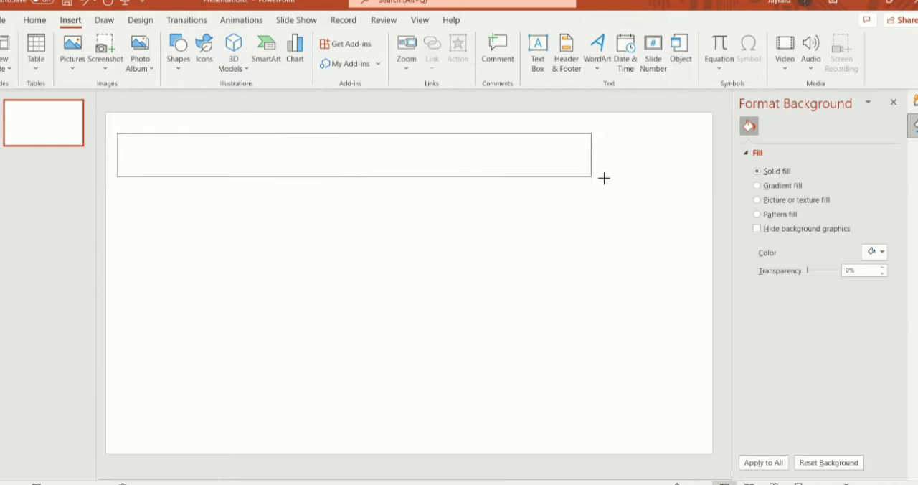
pyautogui.write('iuw')
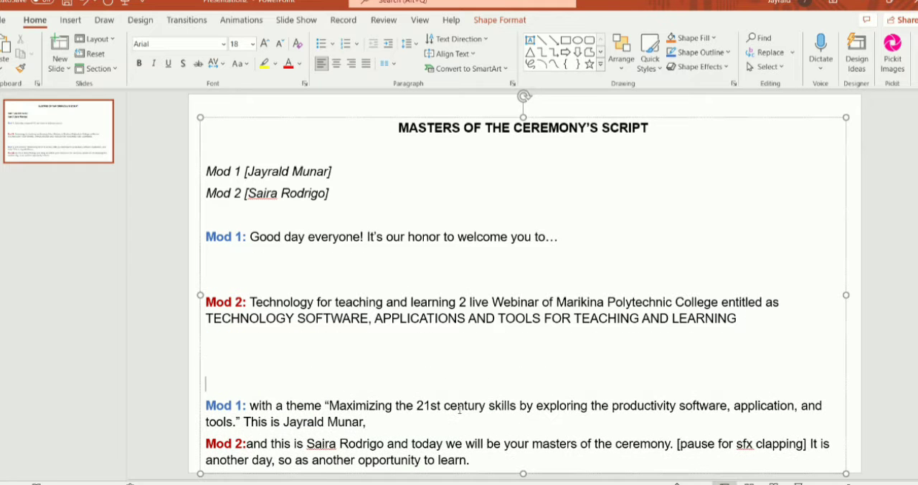
pyautogui.scroll(-3)
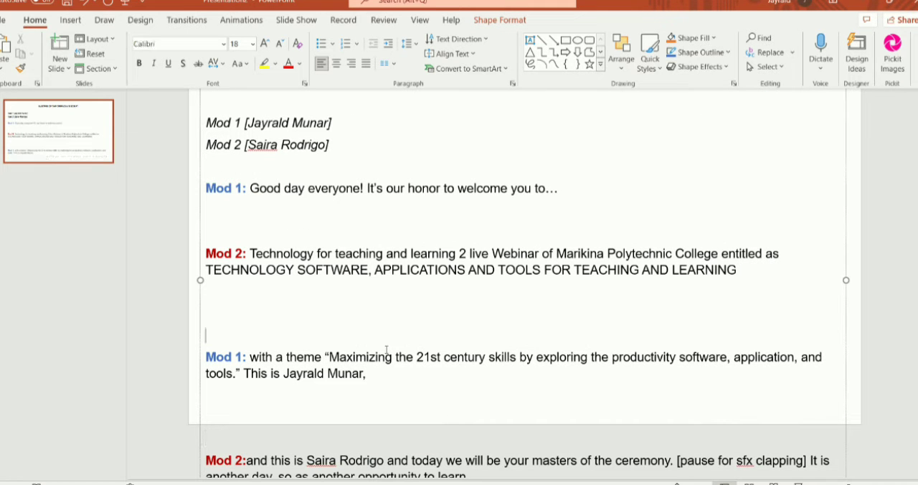
pyautogui.press('ctrl+a')
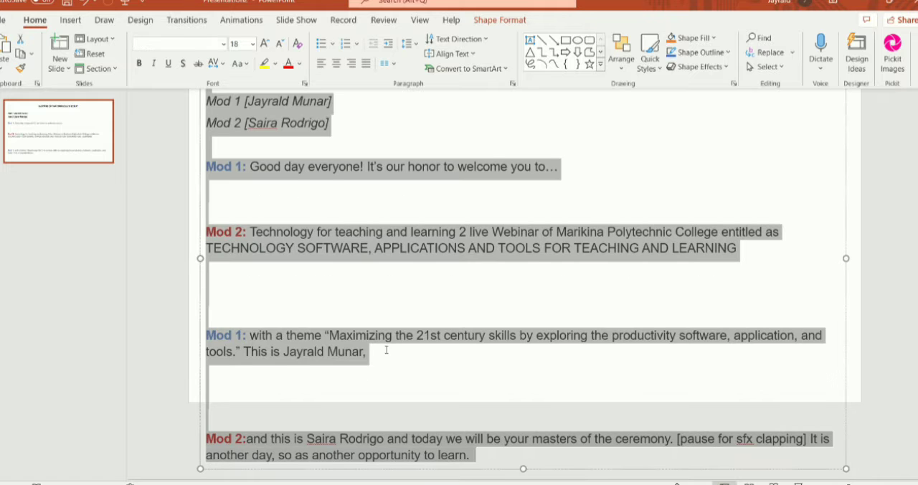
pyautogui.click(265, 43)
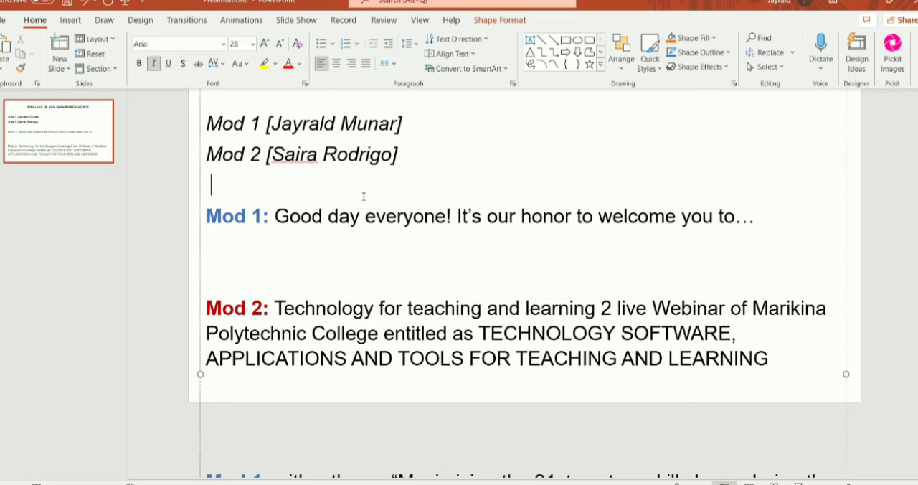
# - Zoom out so the whole tall script box is visible on the slide
pyautogui.scroll(3)
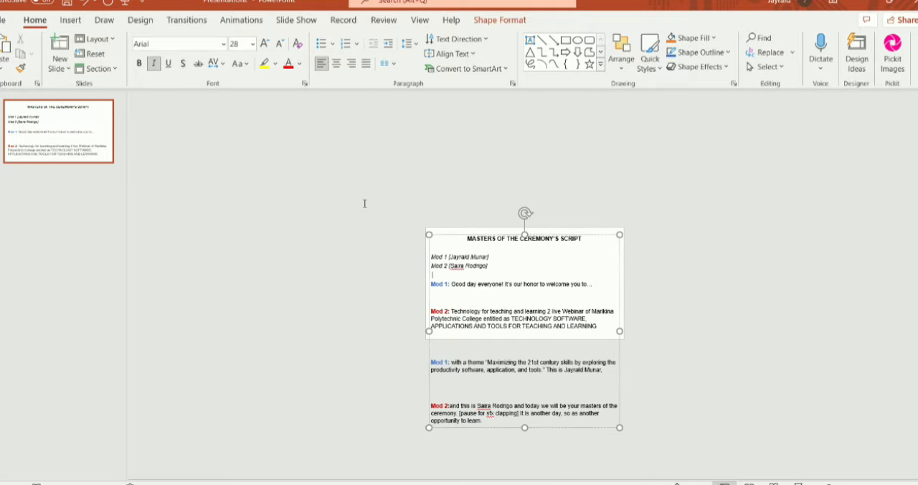
pyautogui.moveTo(545, 235)
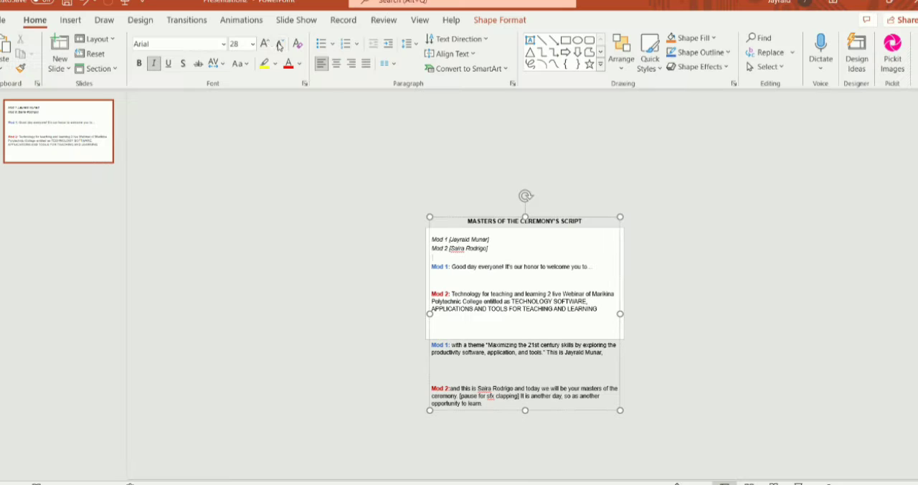
# - Apply the Credits entrance effect from More Entrance Effects to the script box
pyautogui.click(241, 20)
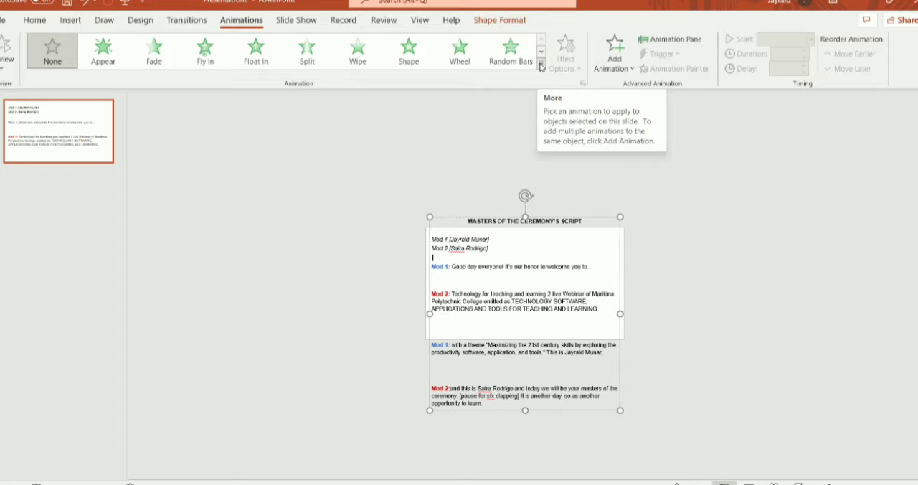
pyautogui.click(539, 66)
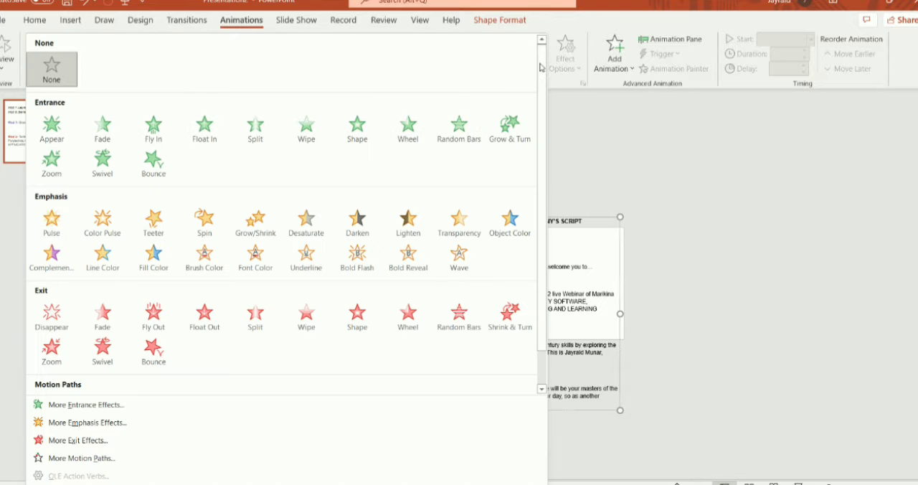
pyautogui.moveTo(157, 407)
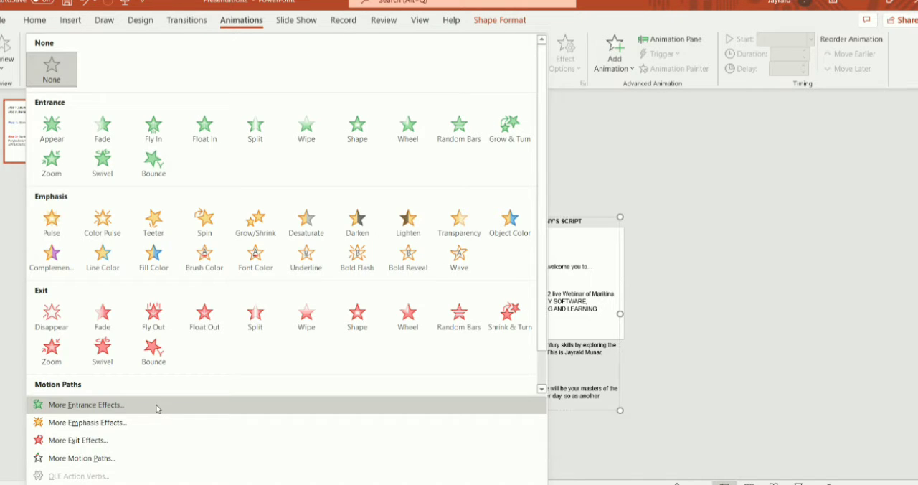
pyautogui.click(85, 404)
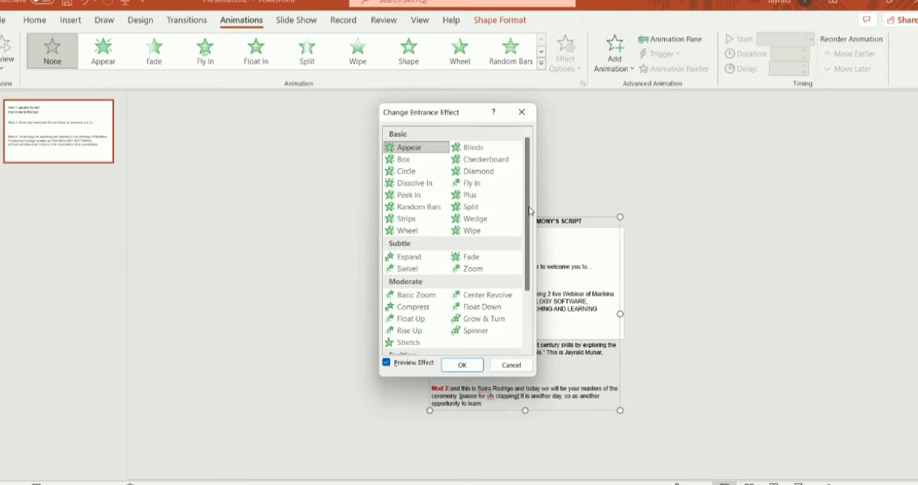
pyautogui.scroll(-3)
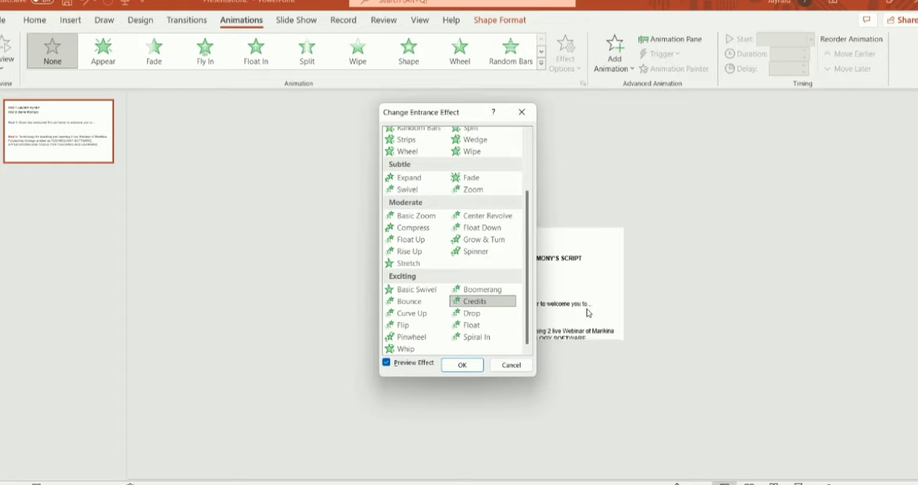
pyautogui.click(461, 364)
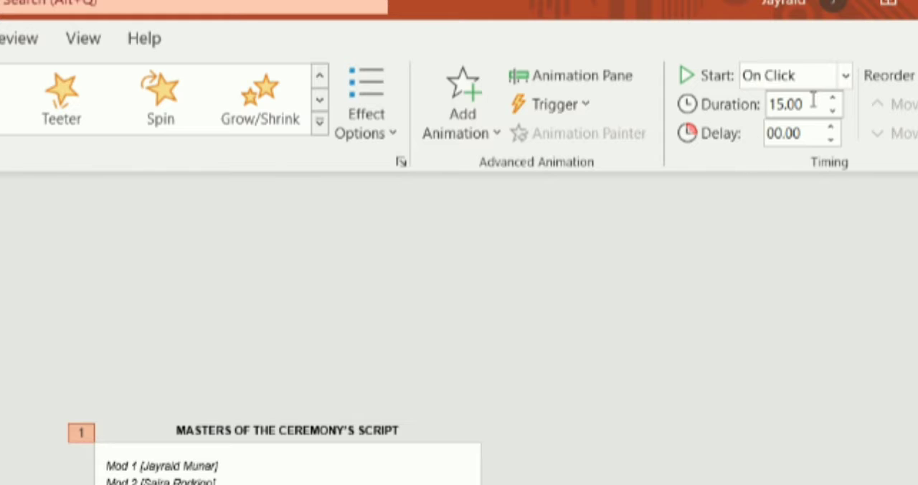
pyautogui.moveTo(800, 103)
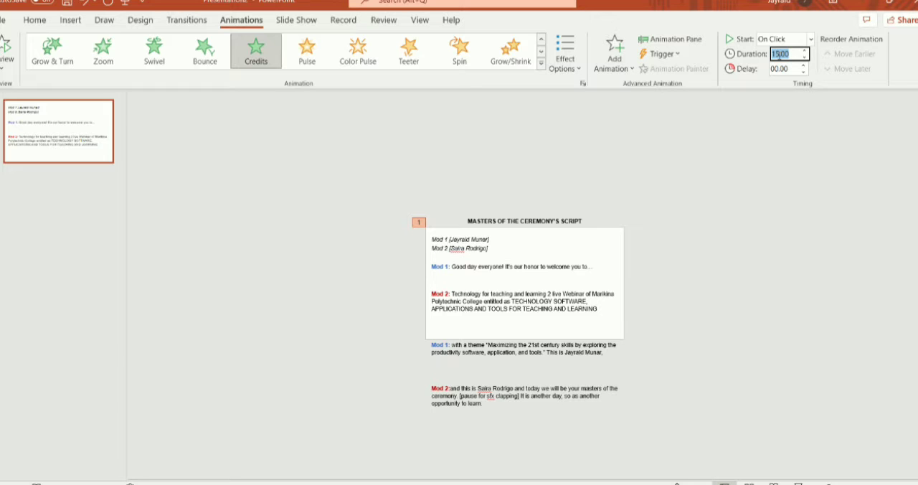
# - Set the Credits animation duration to 30 seconds and Start to With Previous
pyautogui.write('30')
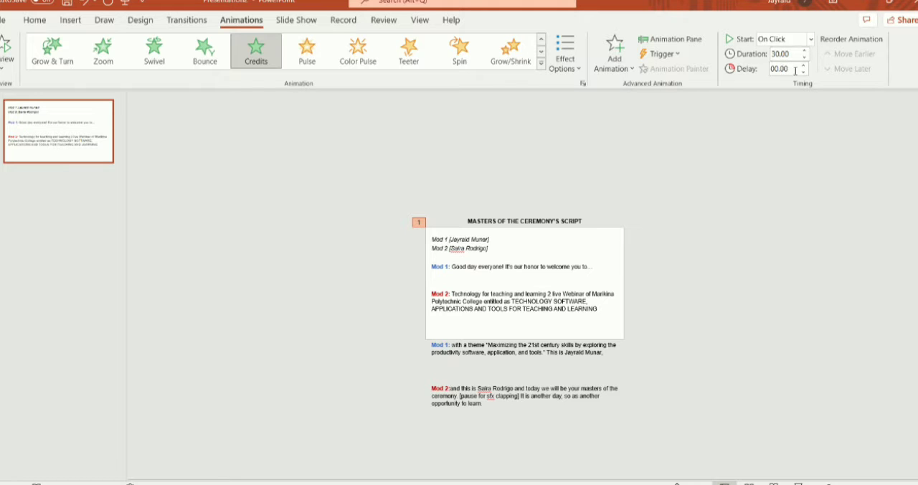
pyautogui.moveTo(782, 69)
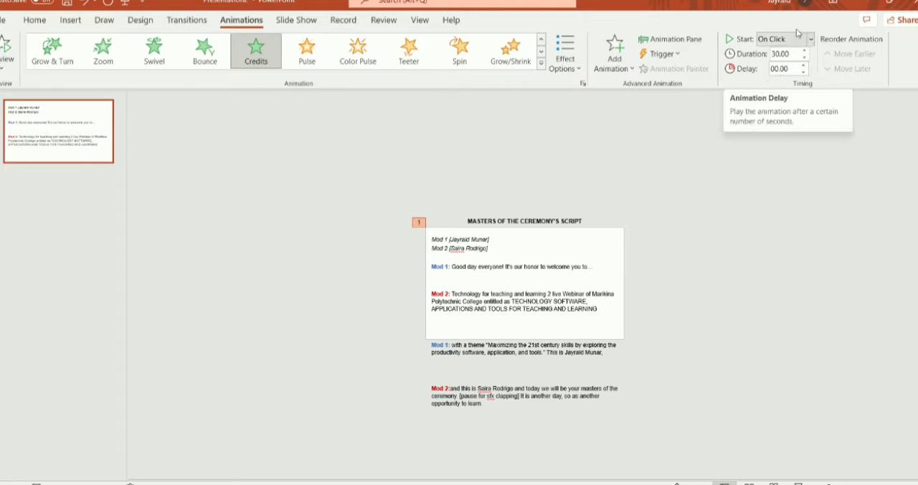
pyautogui.moveTo(815, 40)
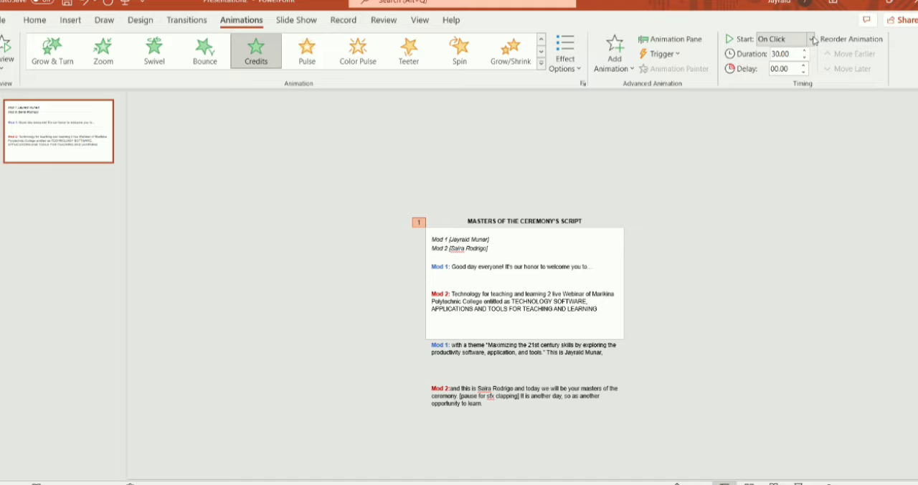
pyautogui.click(809, 38)
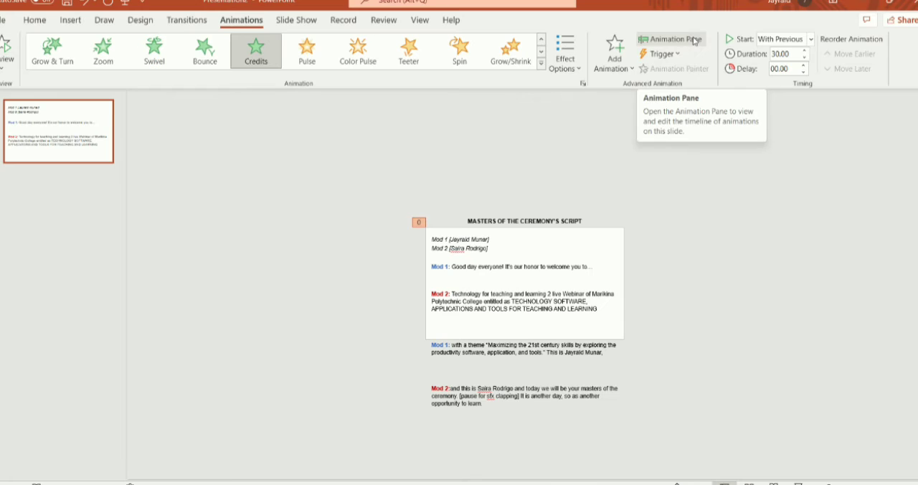
# - Show the Animation Pane and play the credits scroll as a full-screen preview
pyautogui.click(671, 39)
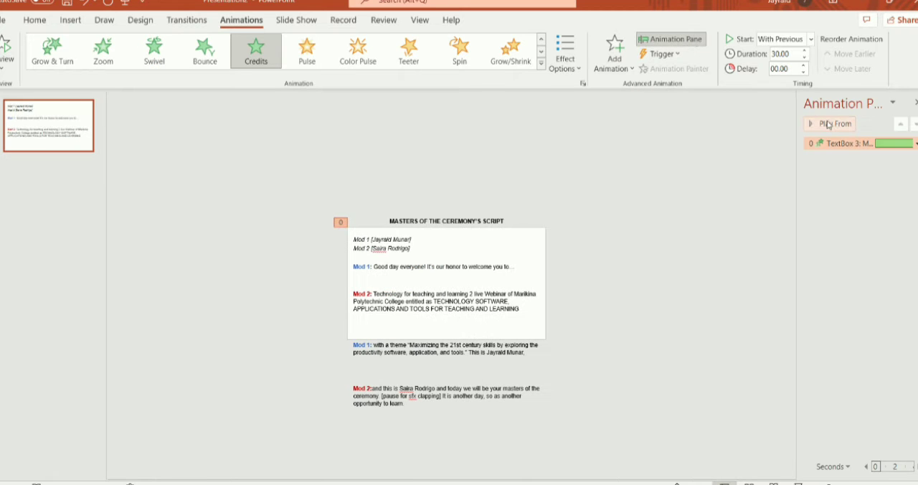
pyautogui.click(829, 123)
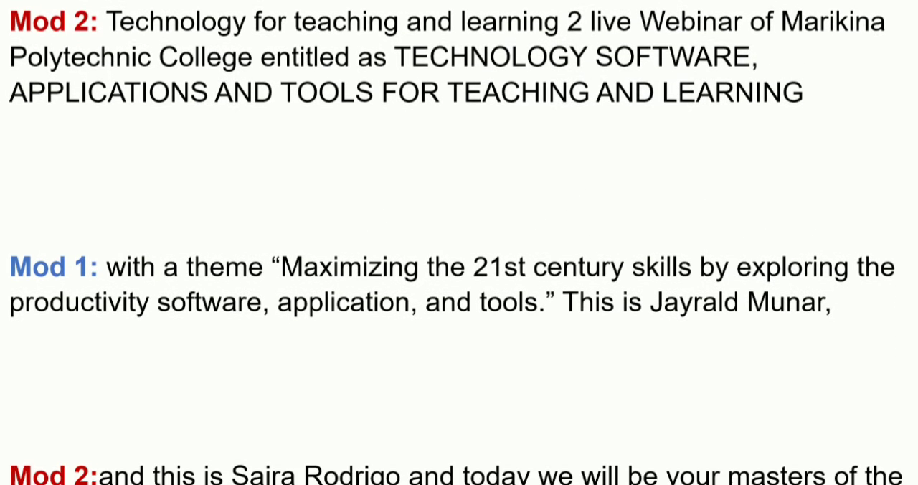
# - Scroll back through the script box after leaving the preview
pyautogui.scroll(-3)
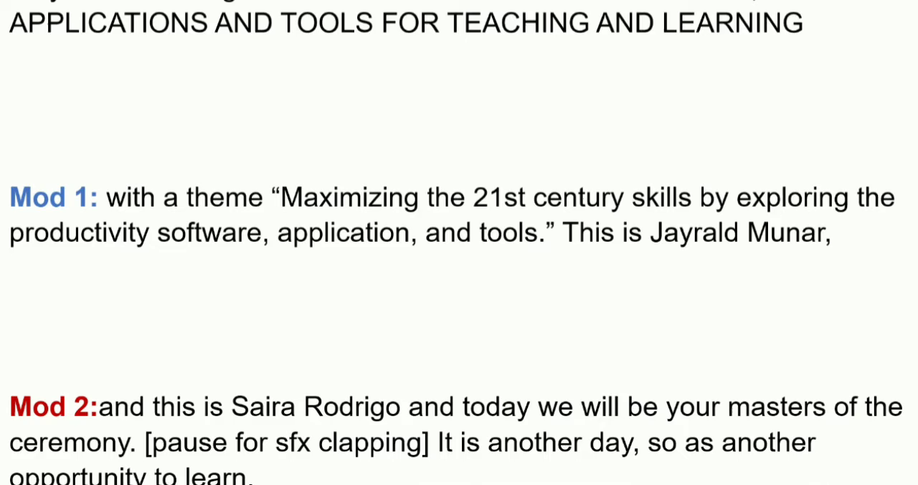
pyautogui.scroll(-3)
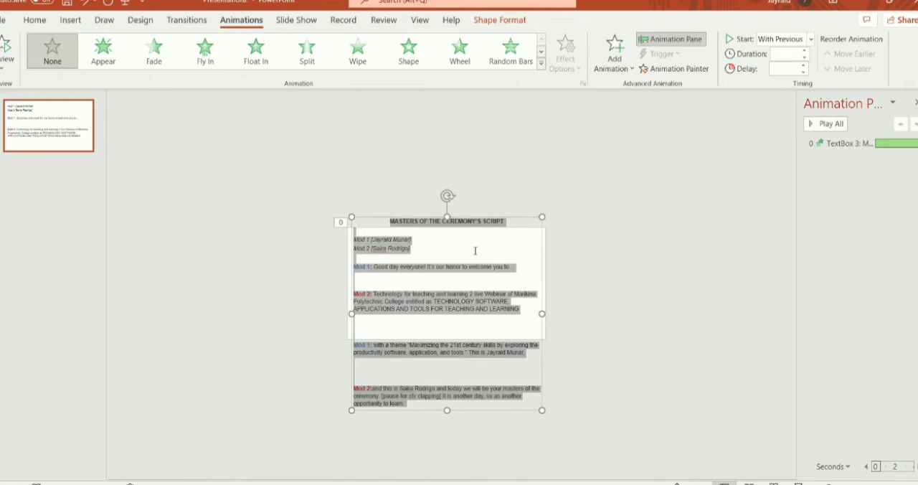
# - Add a new blank slide and paste the next script portion onto it
pyautogui.click(388, 279)
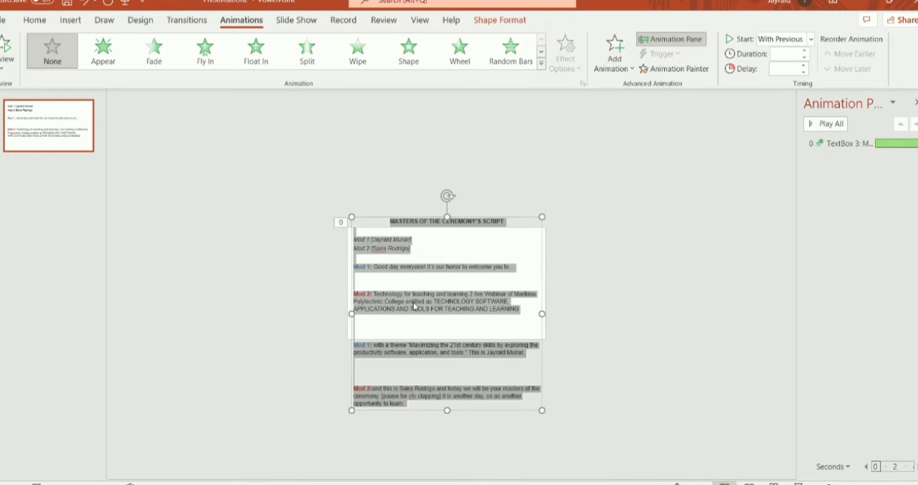
pyautogui.click(255, 50)
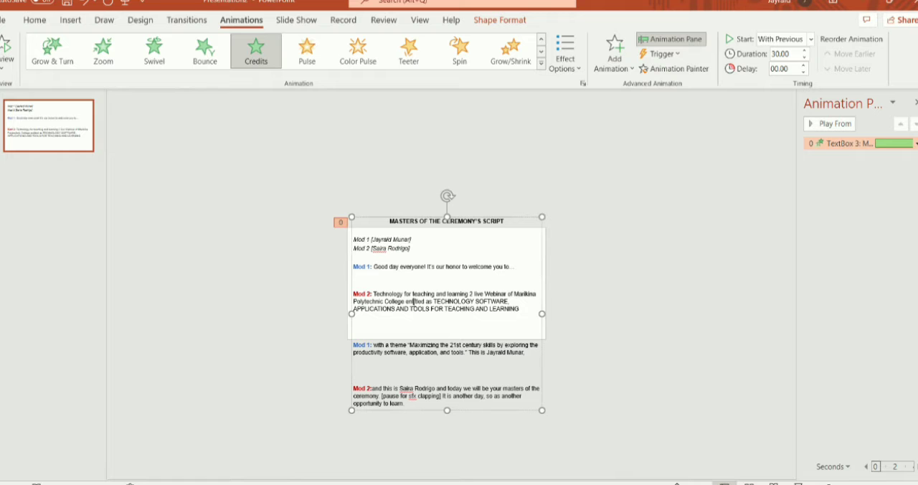
pyautogui.moveTo(27, 89)
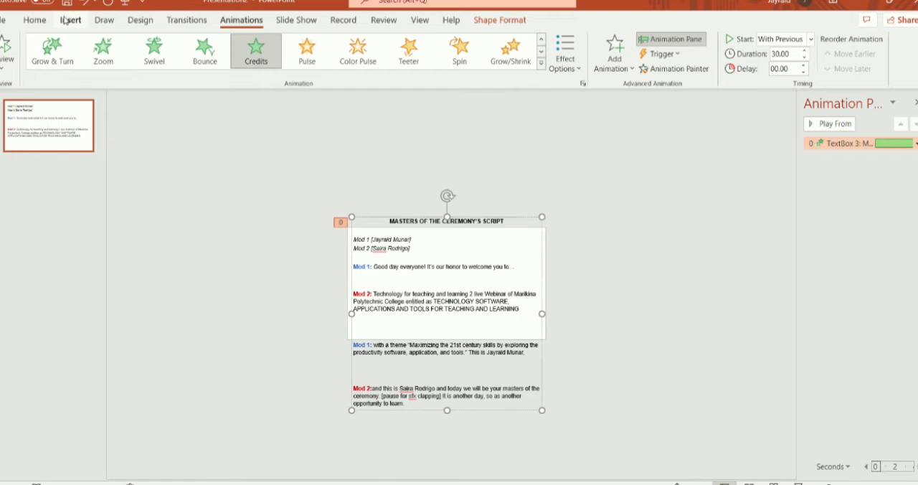
pyautogui.click(34, 21)
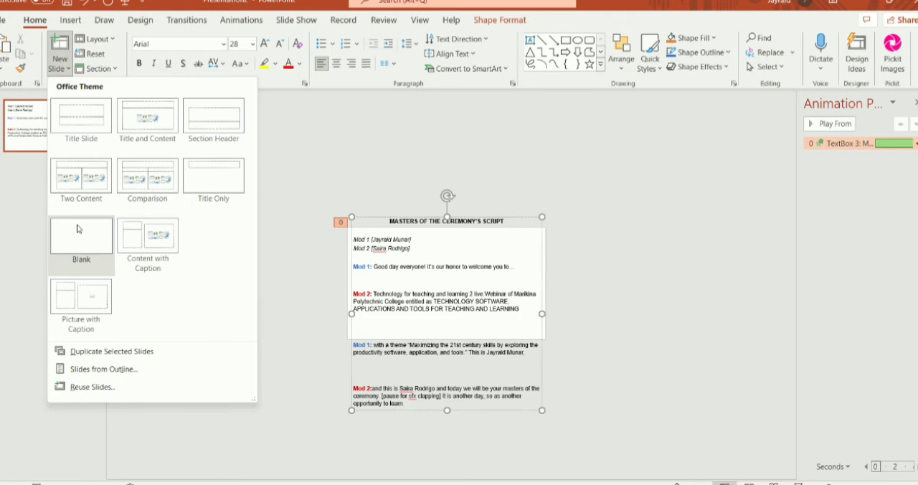
pyautogui.click(81, 235)
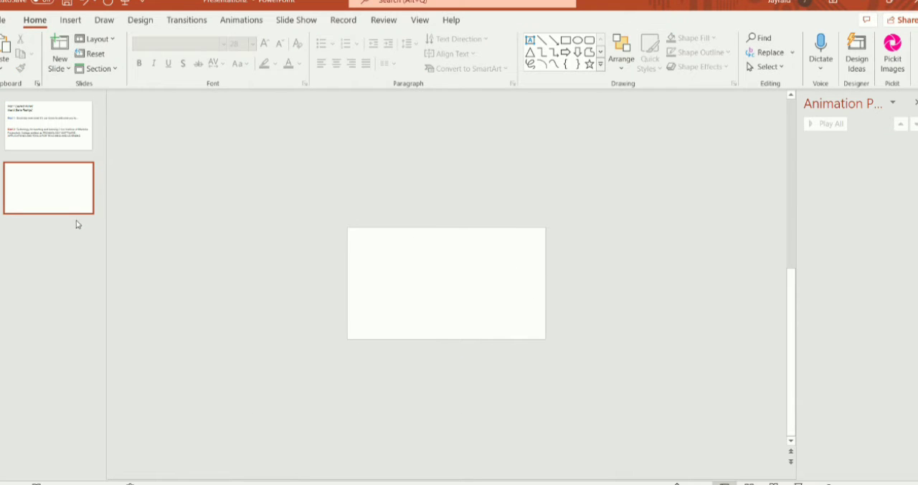
pyautogui.moveTo(52, 186)
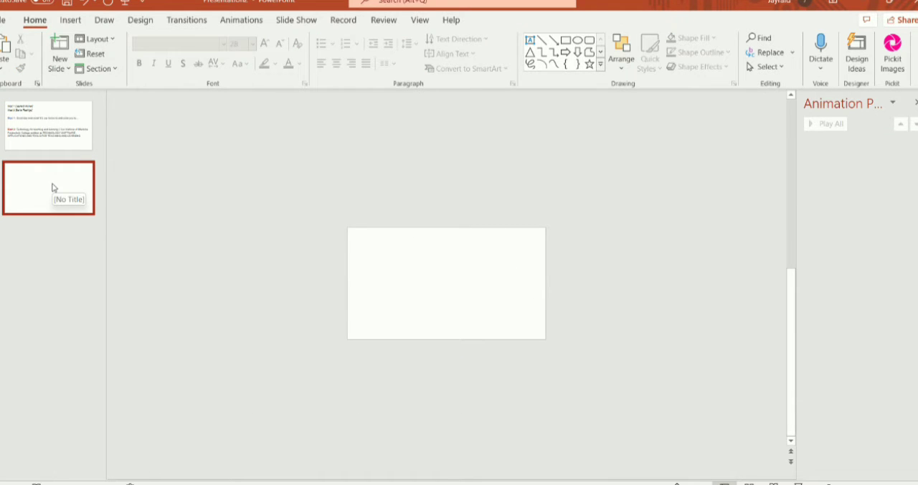
pyautogui.click(70, 20)
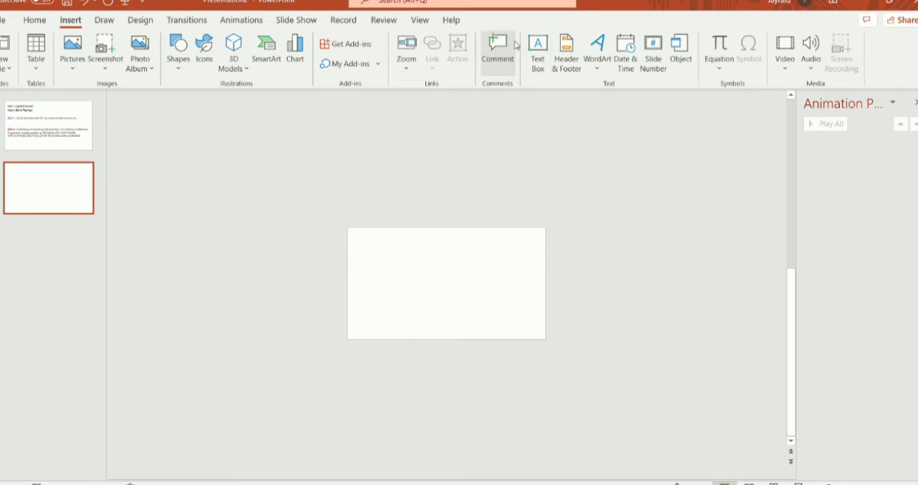
pyautogui.press('ctrl+v')
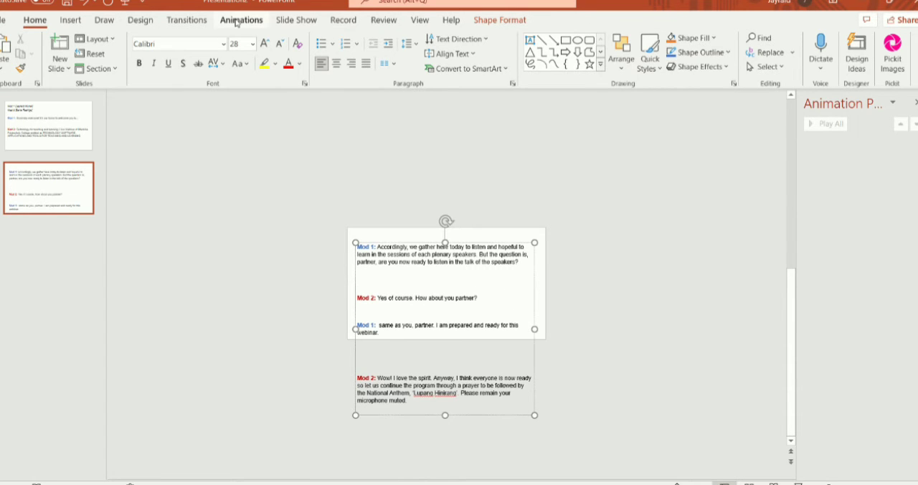
# - Apply the Credits scrolling entrance effect to the second slide's script box
pyautogui.click(240, 20)
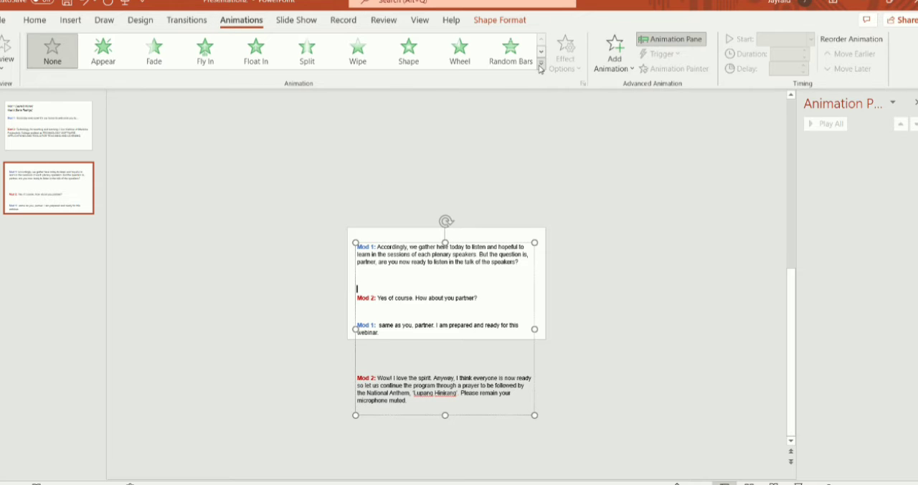
pyautogui.click(539, 63)
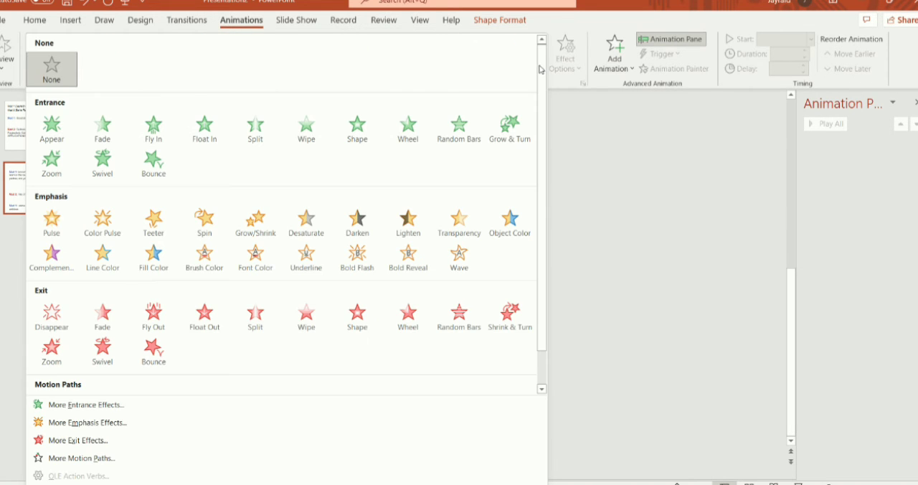
pyautogui.click(86, 404)
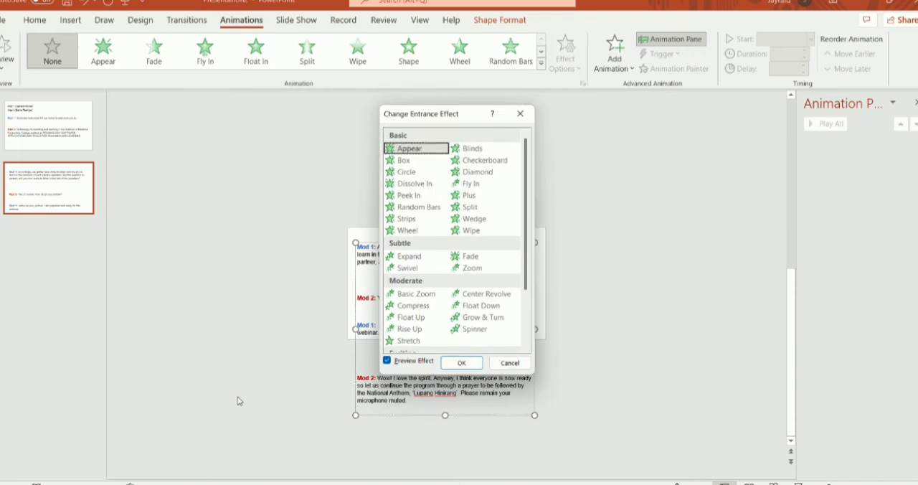
pyautogui.scroll(-3)
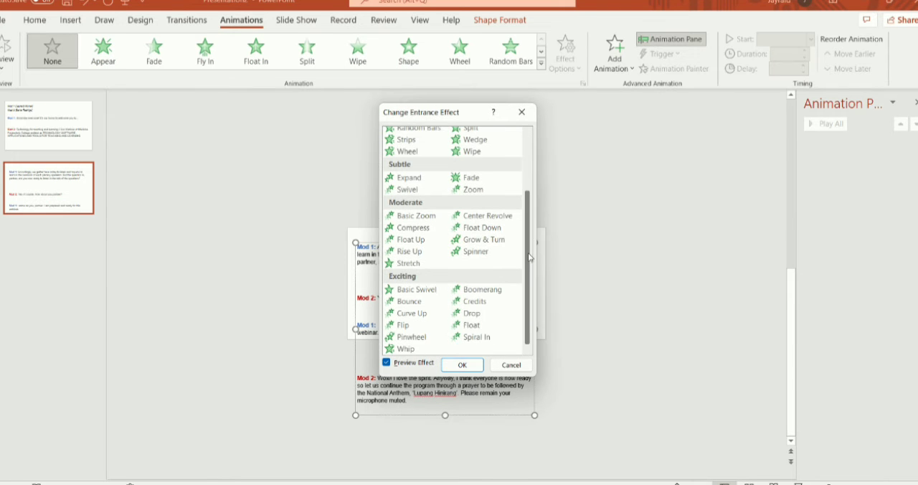
pyautogui.click(461, 365)
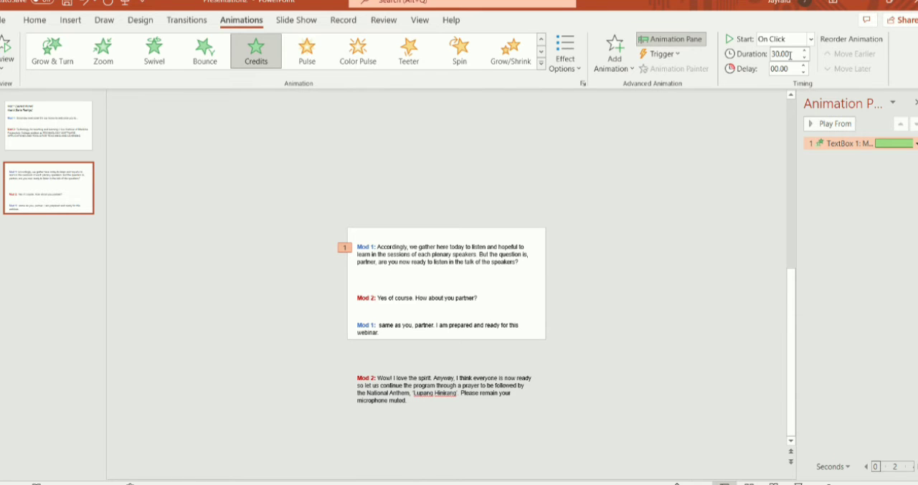
# - Set the Credits animation to start With Previous so it runs on its own
pyautogui.click(810, 39)
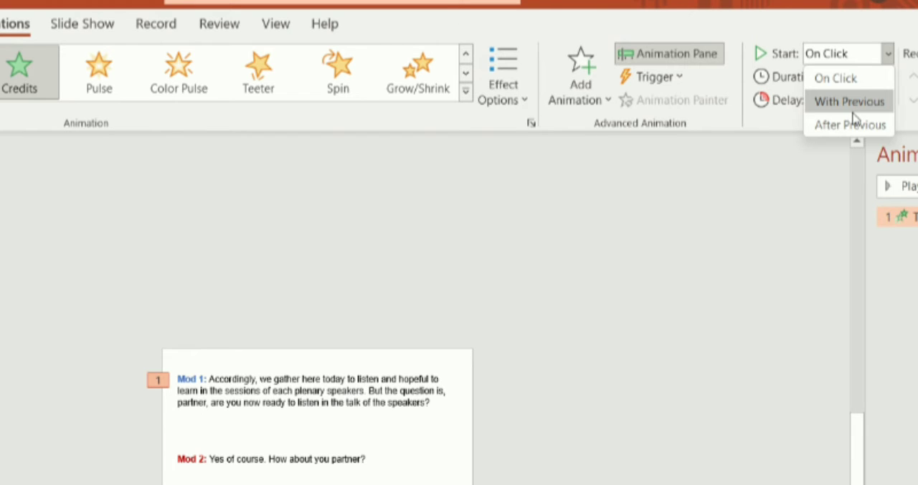
pyautogui.click(849, 100)
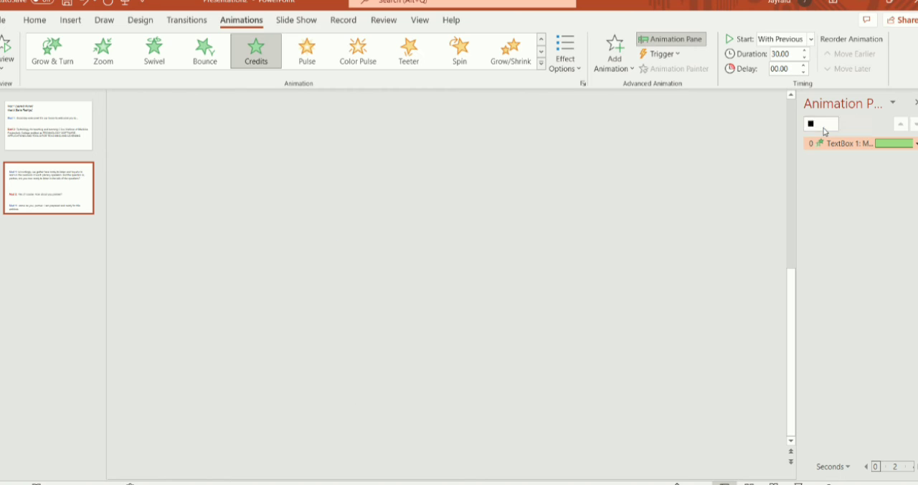
# - Play and stop the second slide's Credits scroll from the Animation Pane, then replay it
pyautogui.click(821, 124)
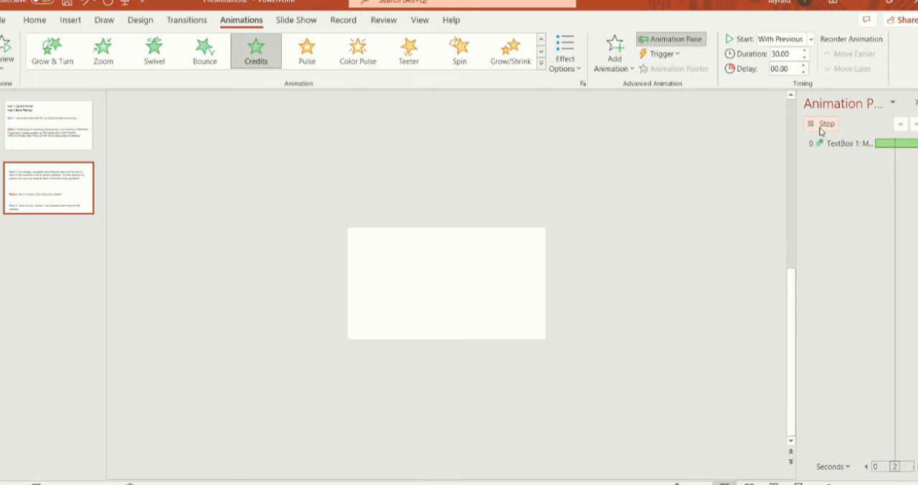
pyautogui.click(823, 123)
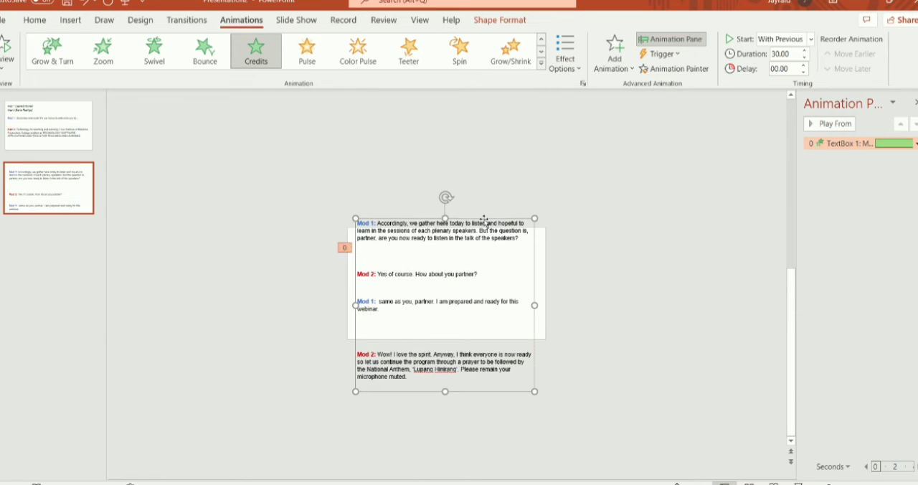
pyautogui.click(833, 124)
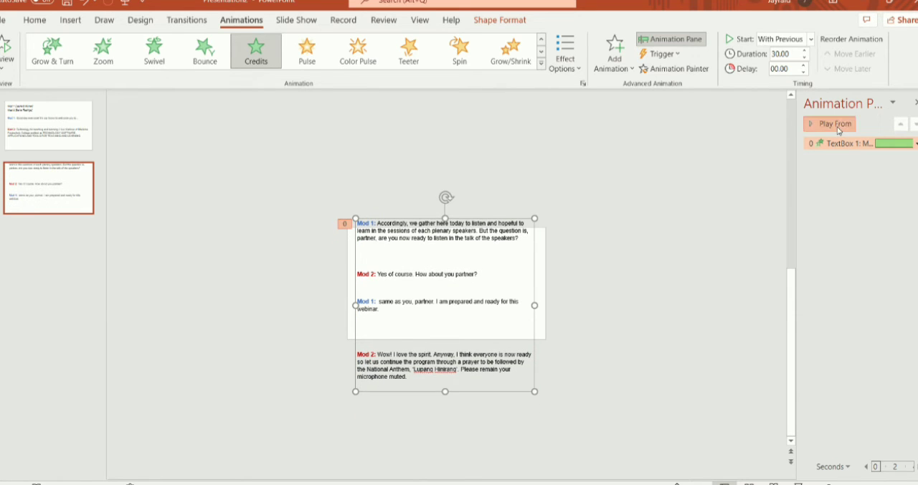
pyautogui.click(832, 124)
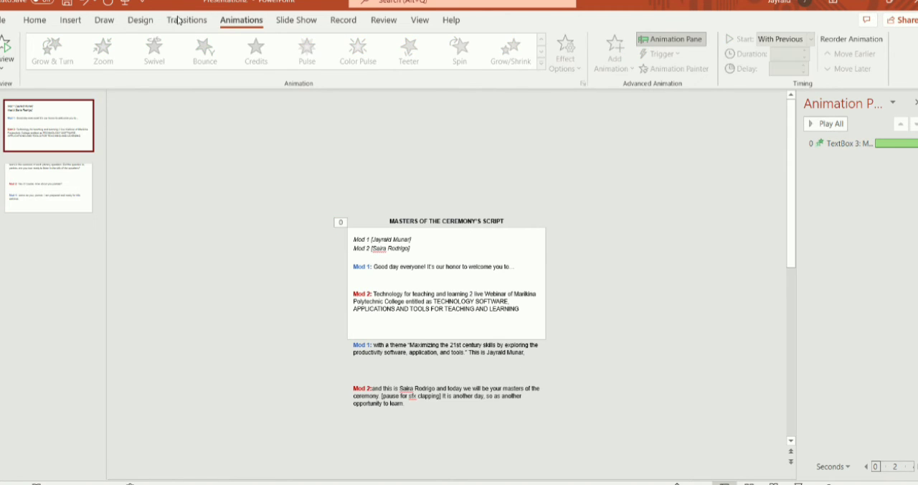
# - Give the first slide a Pan transition with a 5-second duration
pyautogui.click(186, 20)
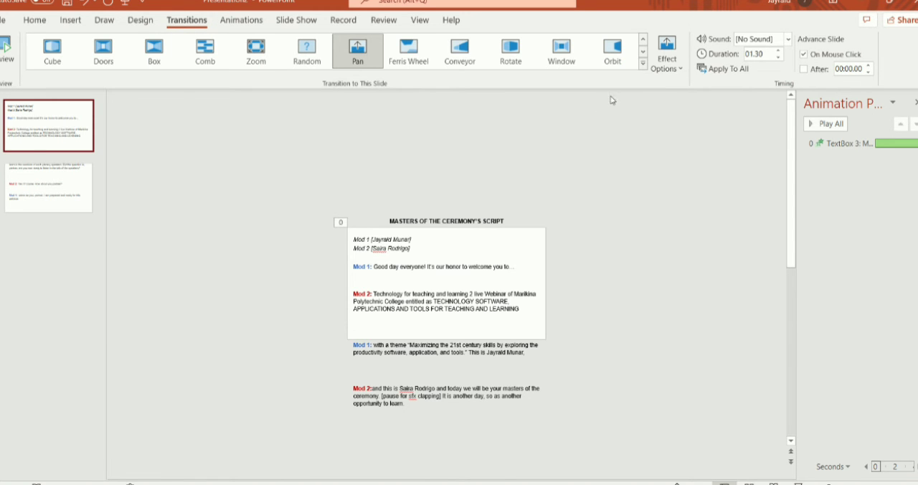
pyautogui.tripleClick(758, 54)
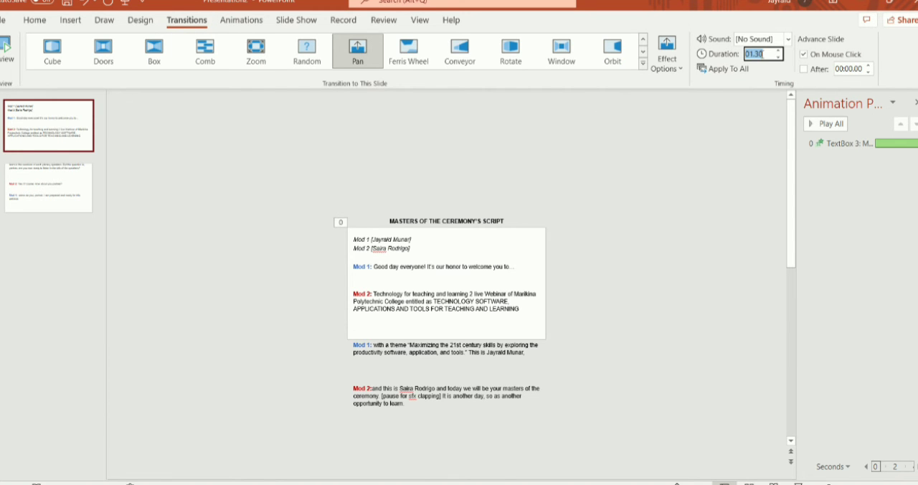
pyautogui.write('5')
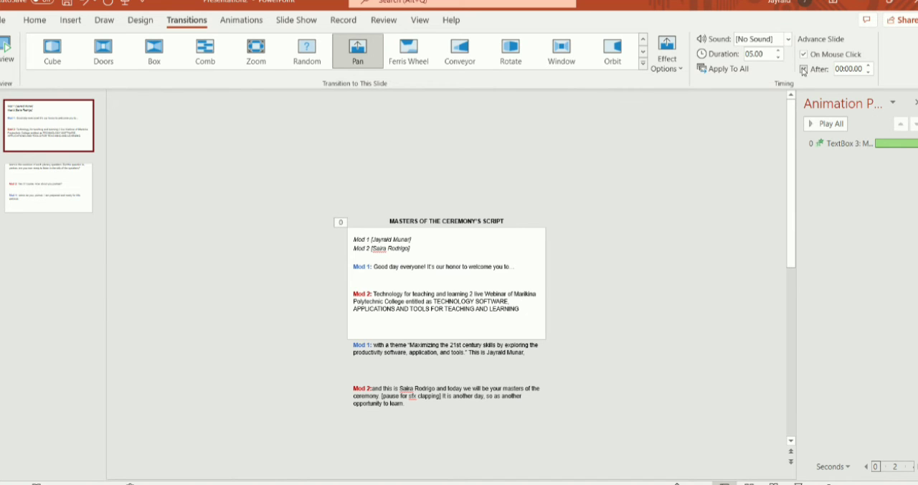
# - Switch the slide from advancing On Mouse Click to advancing automatically After a set delay
pyautogui.click(803, 68)
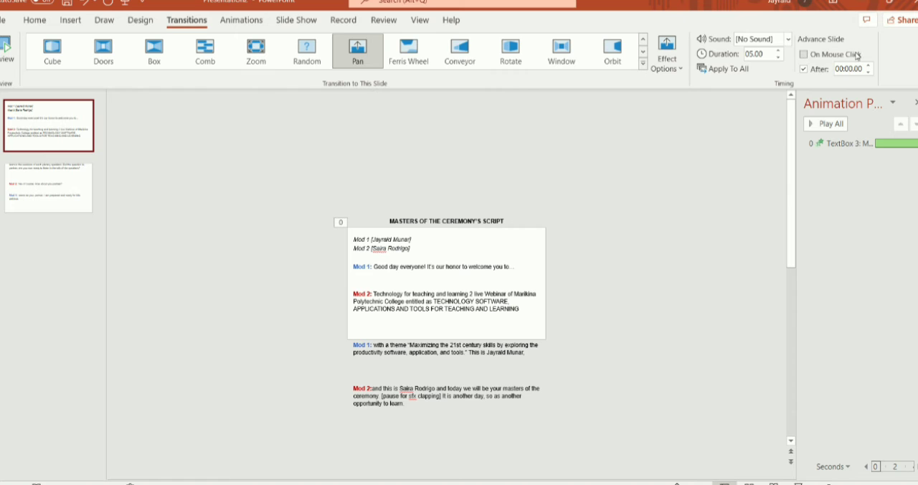
pyautogui.click(803, 54)
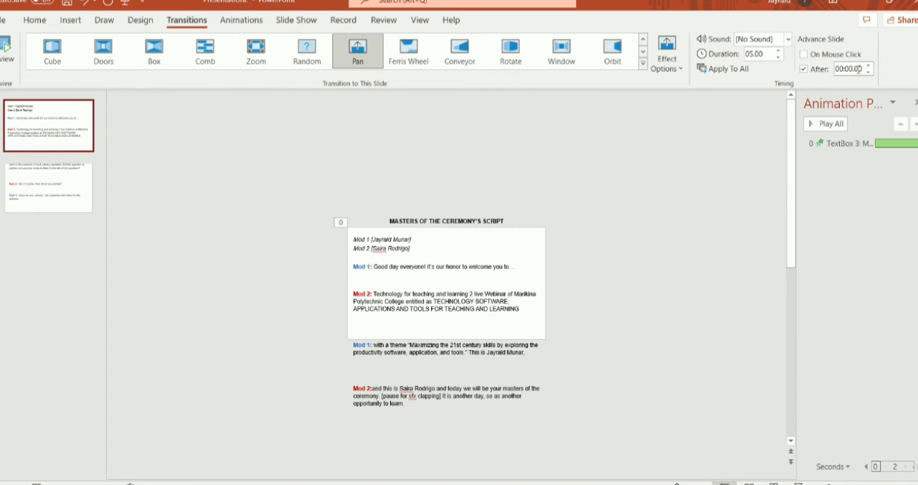
pyautogui.click(849, 69)
pyautogui.write('1')
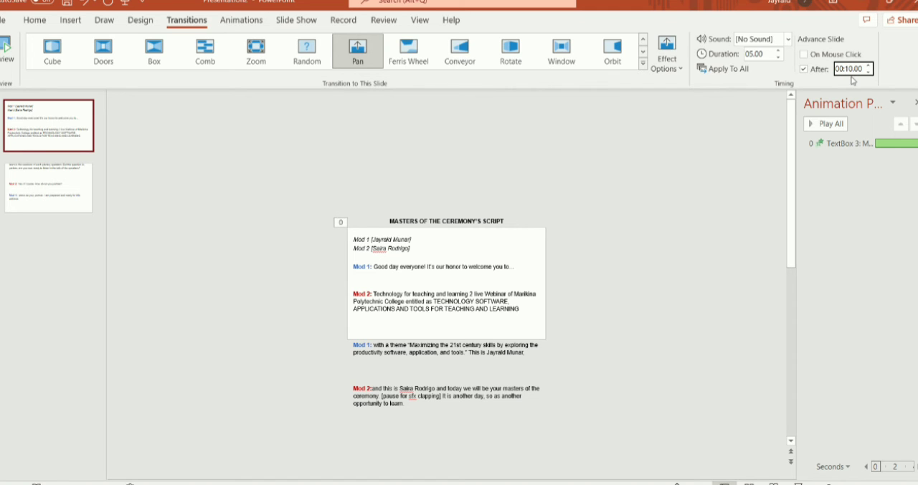
pyautogui.moveTo(726, 68)
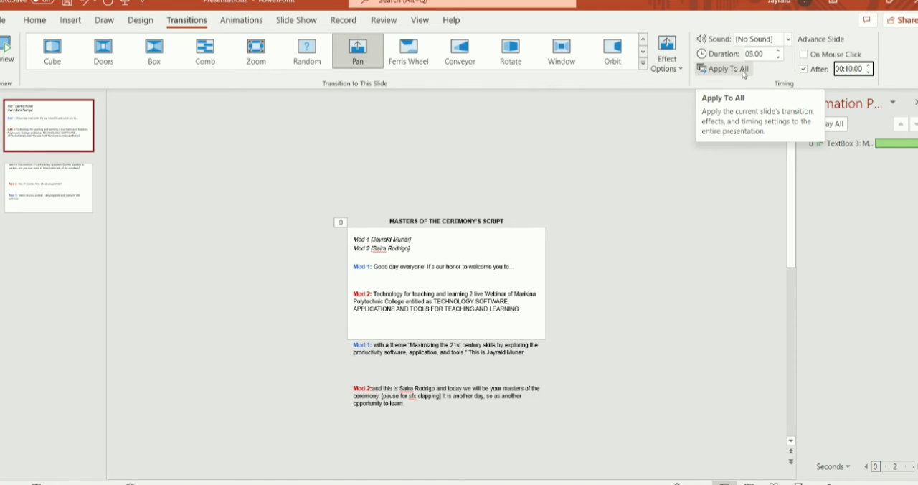